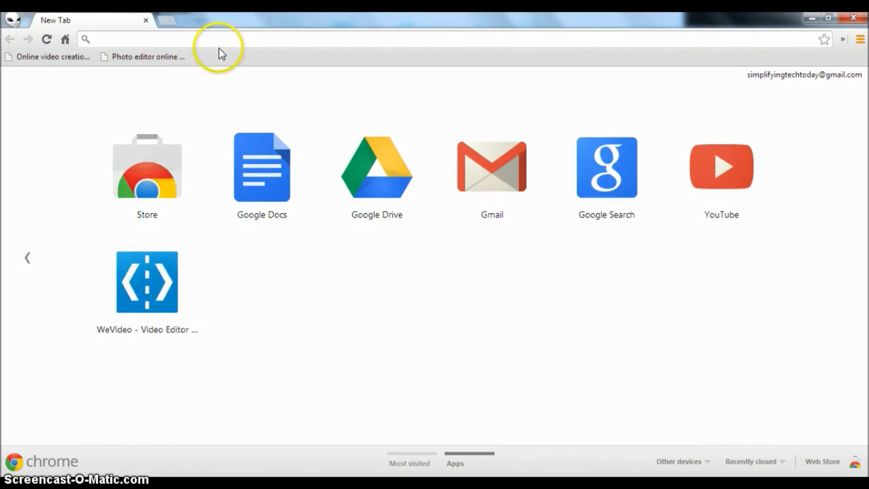
mouse_move(331, 264)
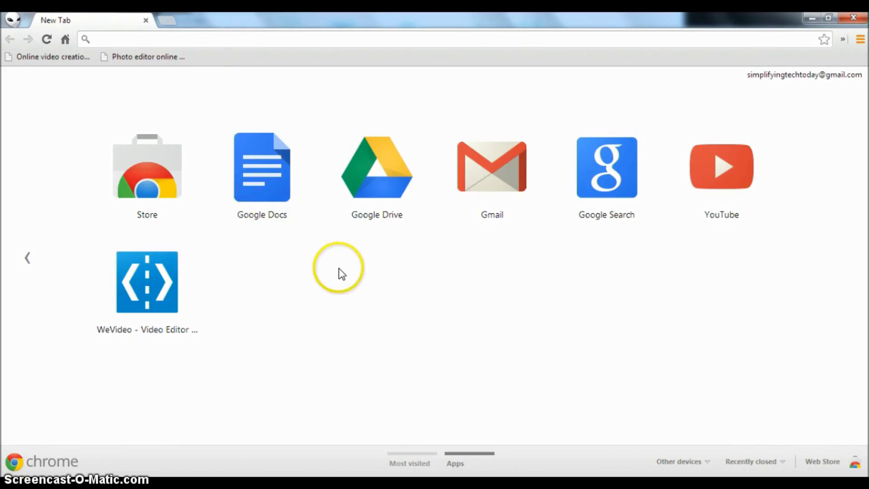
mouse_move(268, 73)
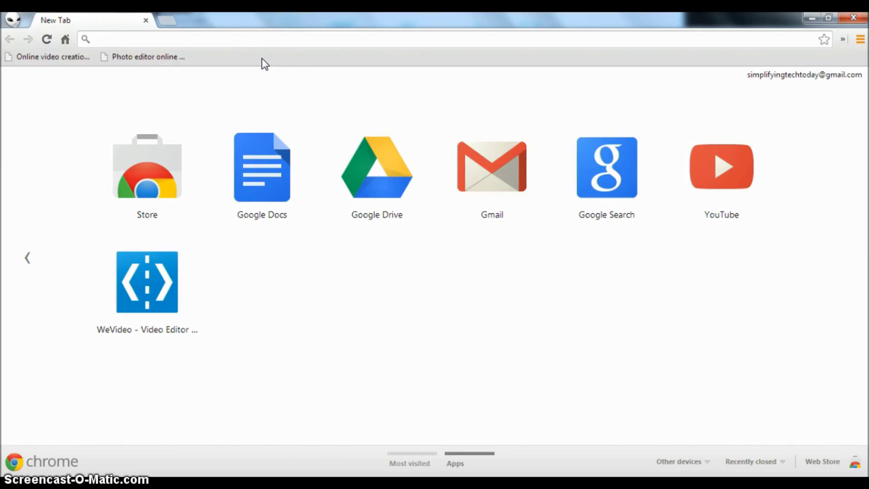
Create a bookmarks-bar folder named 'Example' via Add folder and save it.
right_click(255, 58)
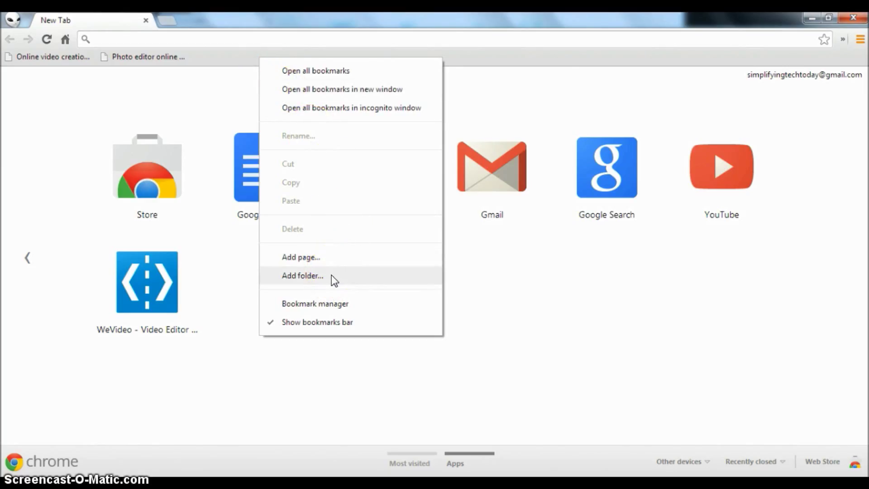
click(303, 275)
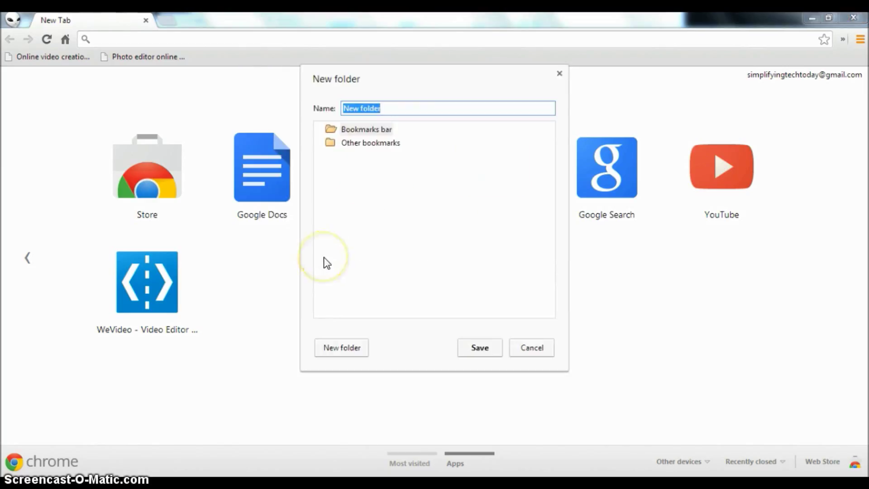
text(Example)
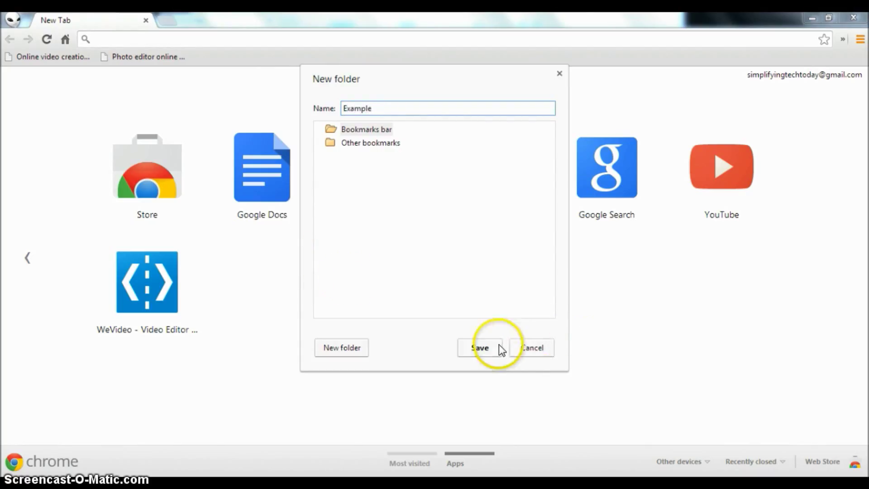
click(480, 348)
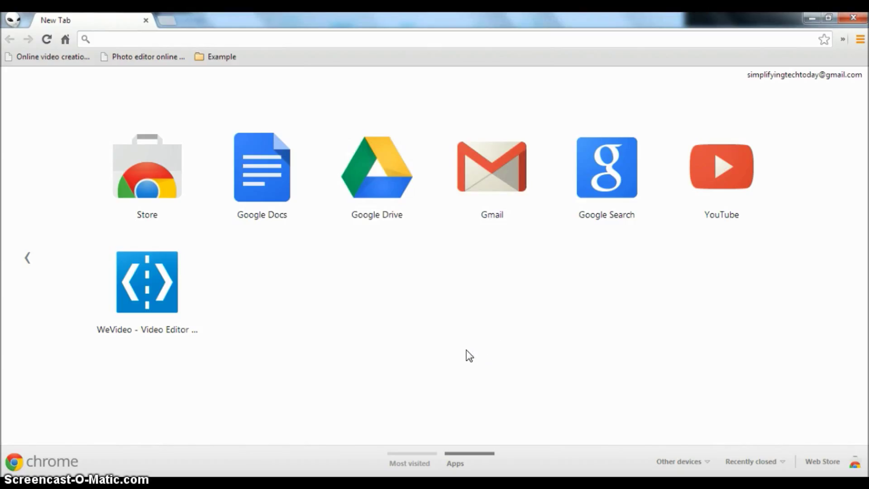
click(220, 56)
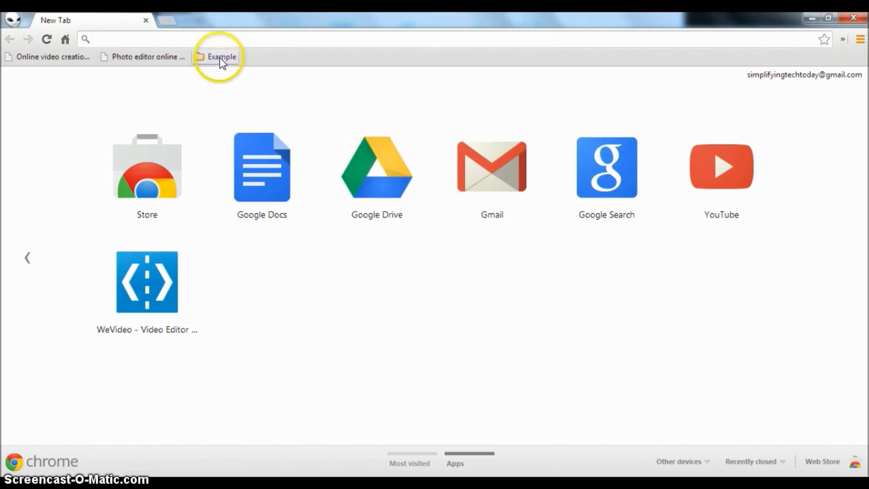
click(221, 57)
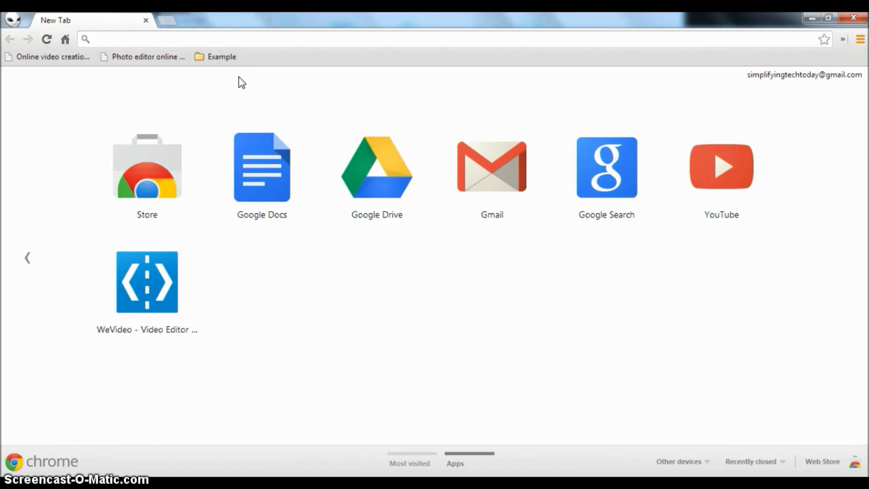
click(219, 56)
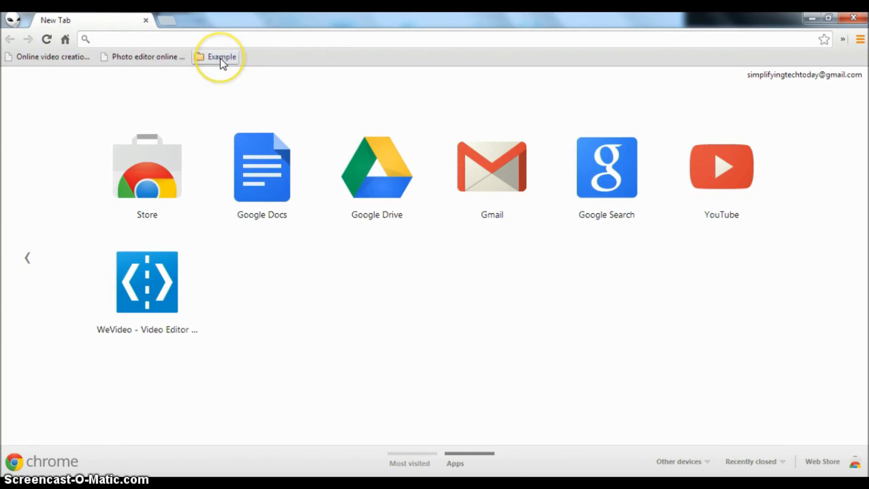
right_click(220, 56)
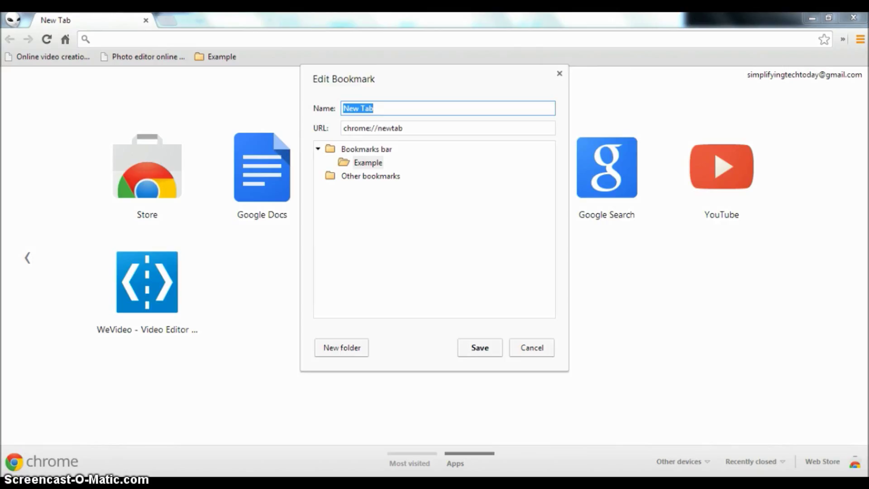
text(youtube)
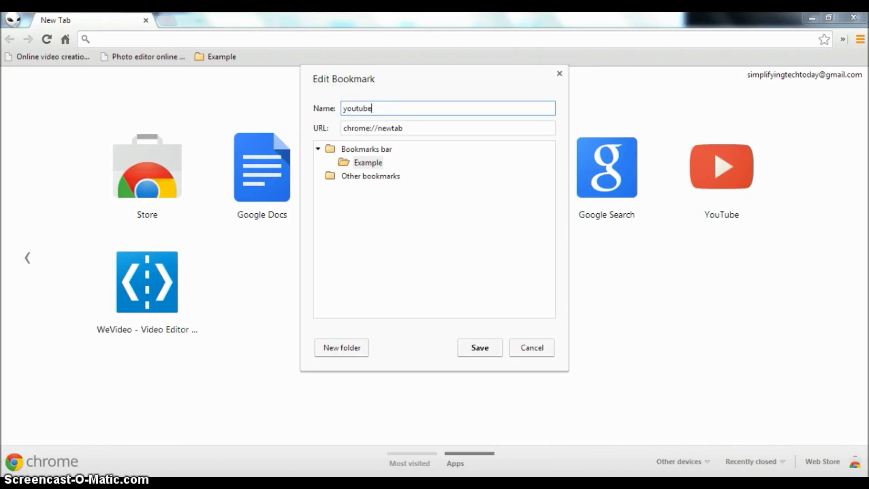
text(.com)
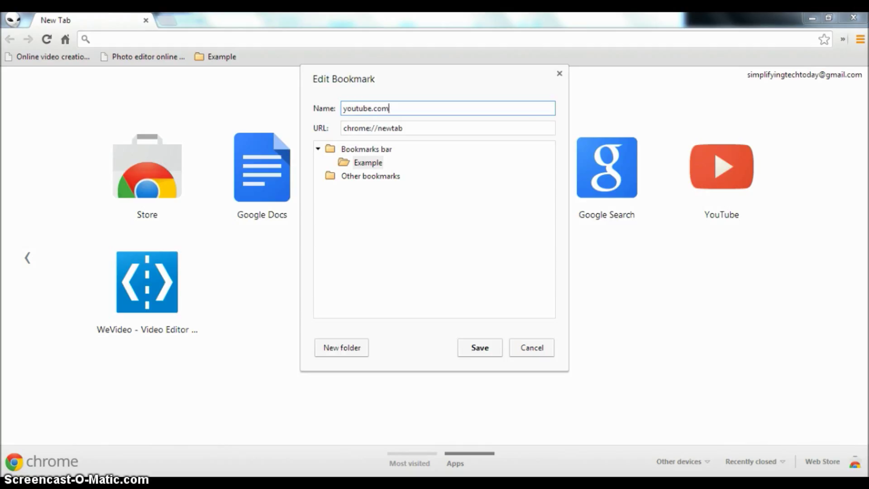
key(Backspace)
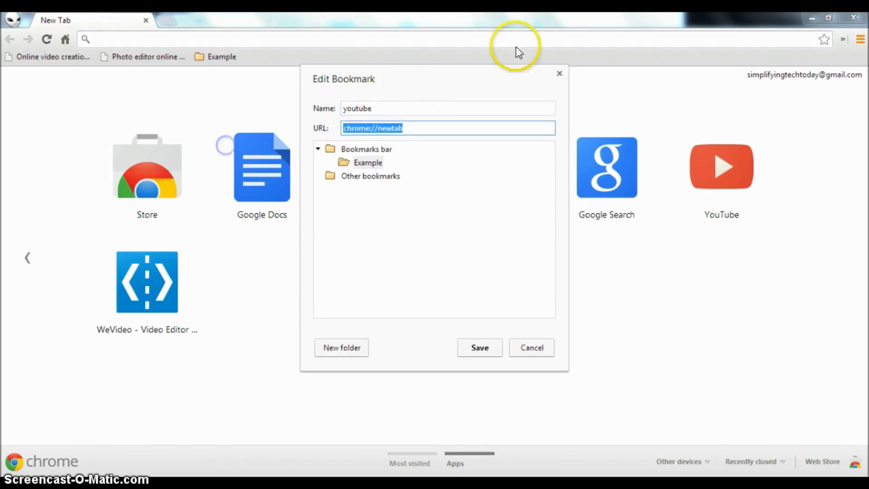
text(www)
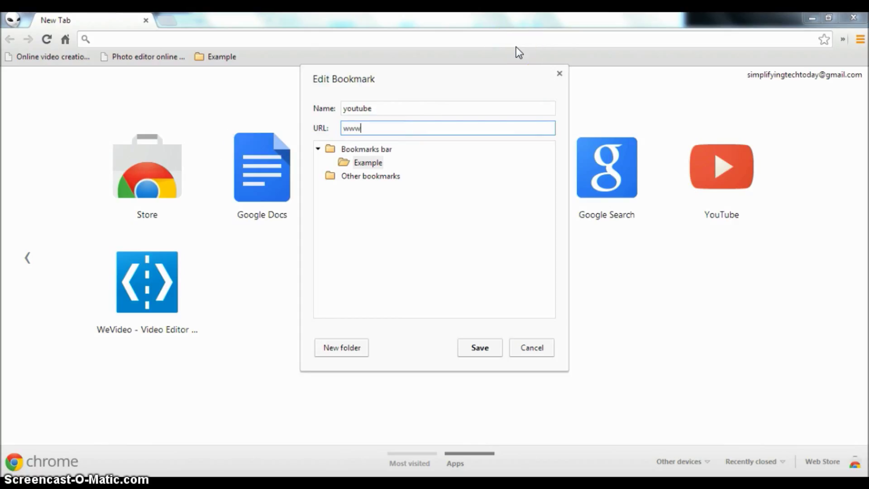
text(.youtube)
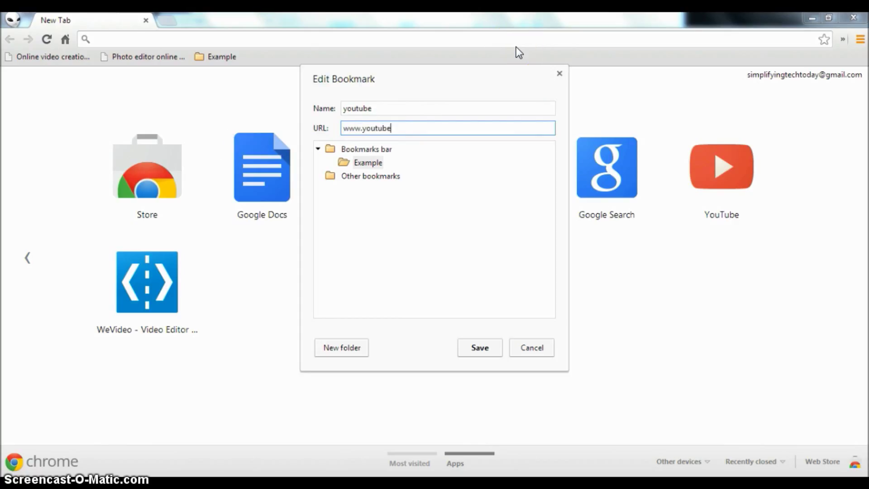
text(.com)
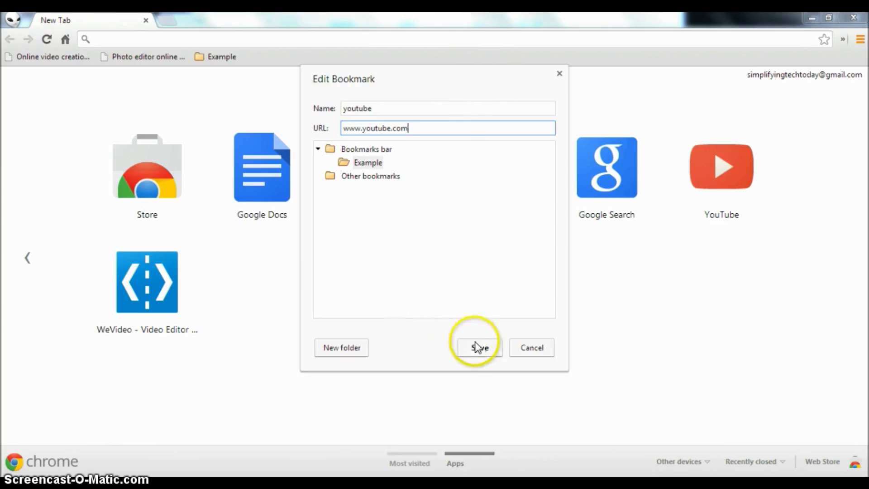
click(480, 347)
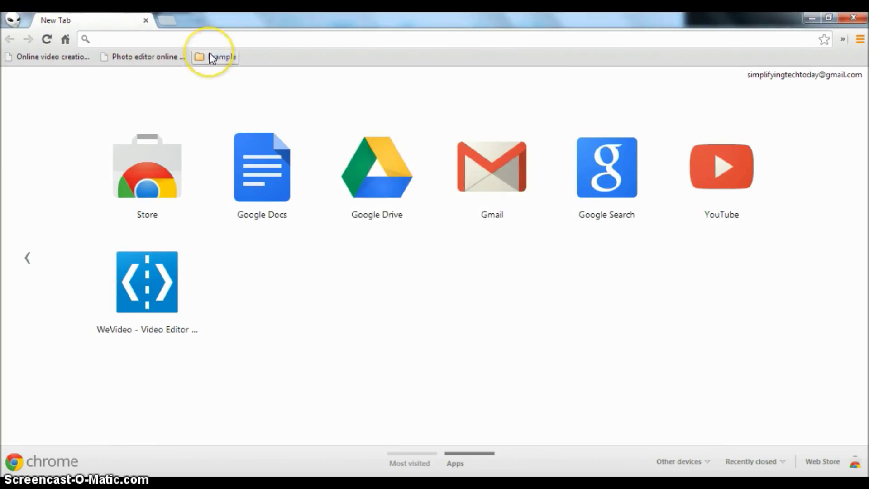
Launch the youtube bookmark from Example to verify it, then close the YouTube tab.
click(219, 57)
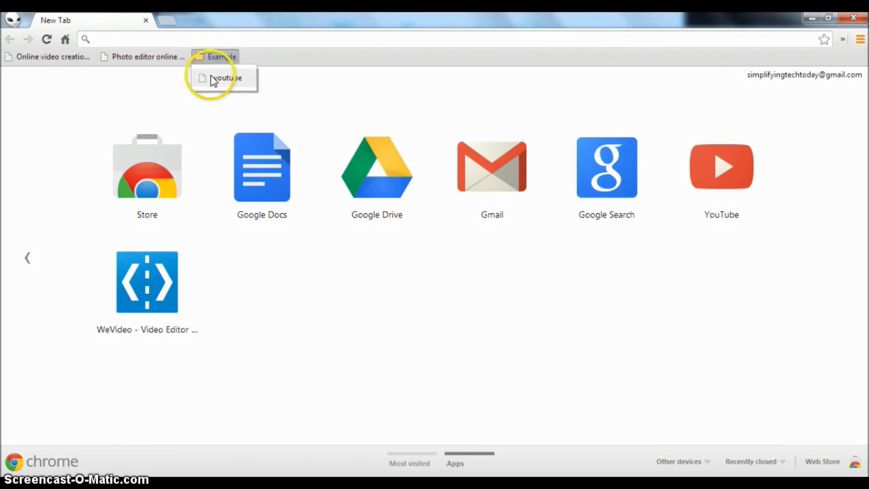
click(226, 78)
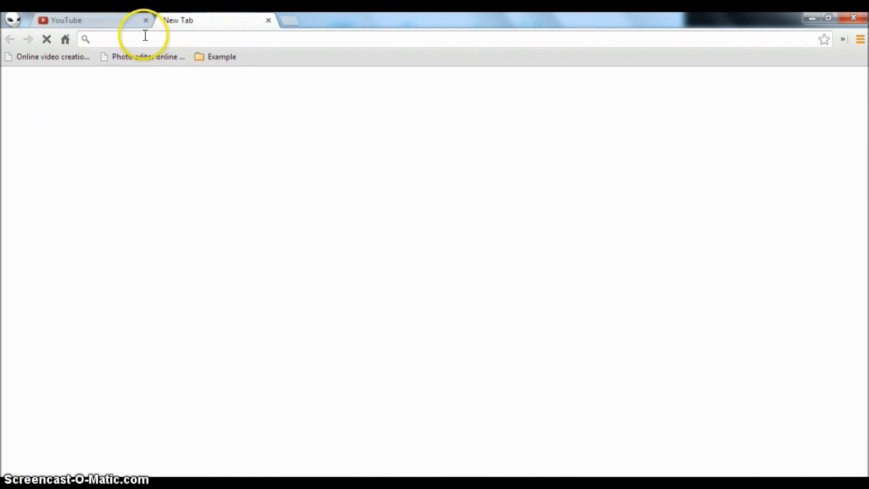
click(145, 20)
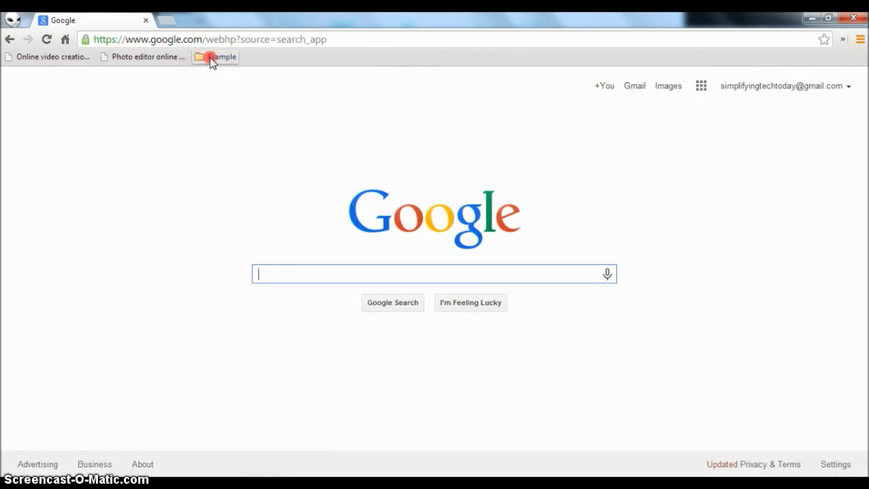
Bookmark the Google homepage into Example and launch it from the folder.
right_click(220, 56)
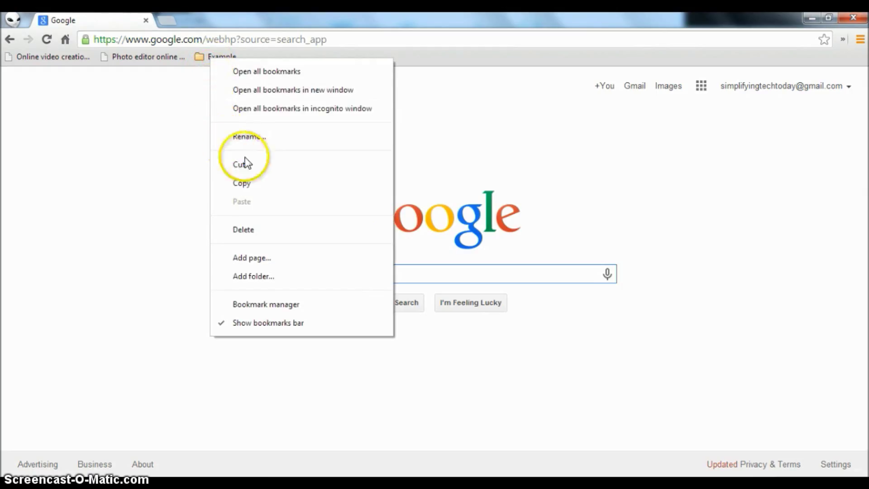
click(246, 136)
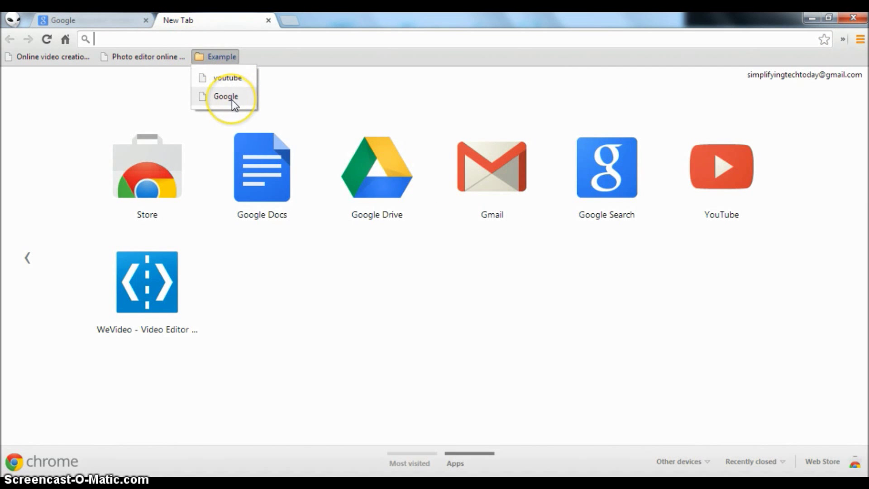
click(226, 96)
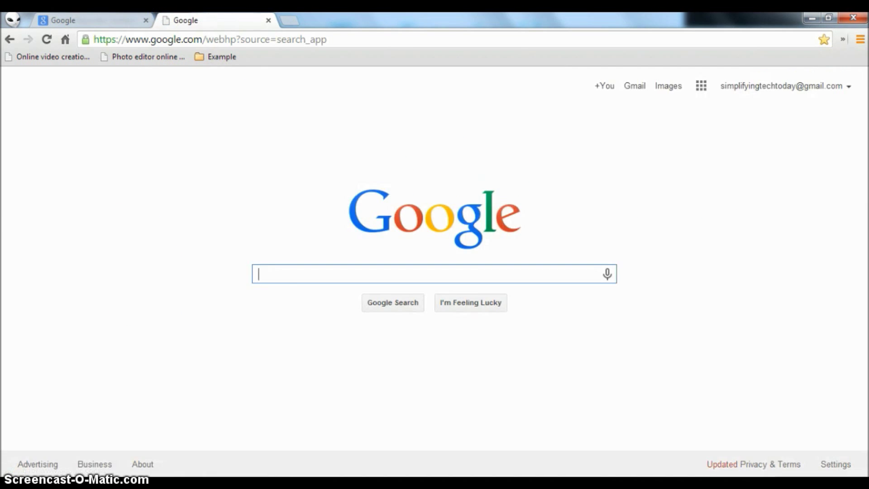